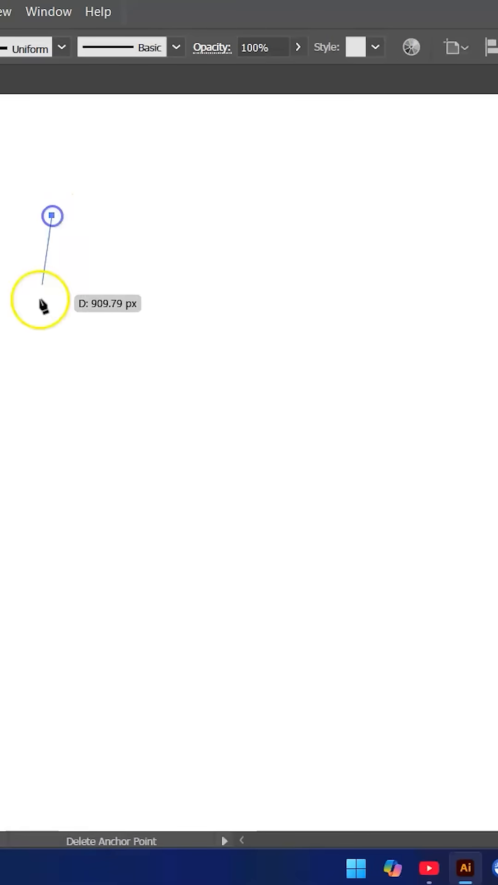
Draw the first vertical black line that seeds the evenly spaced row.
drag(51, 299, 54, 585)
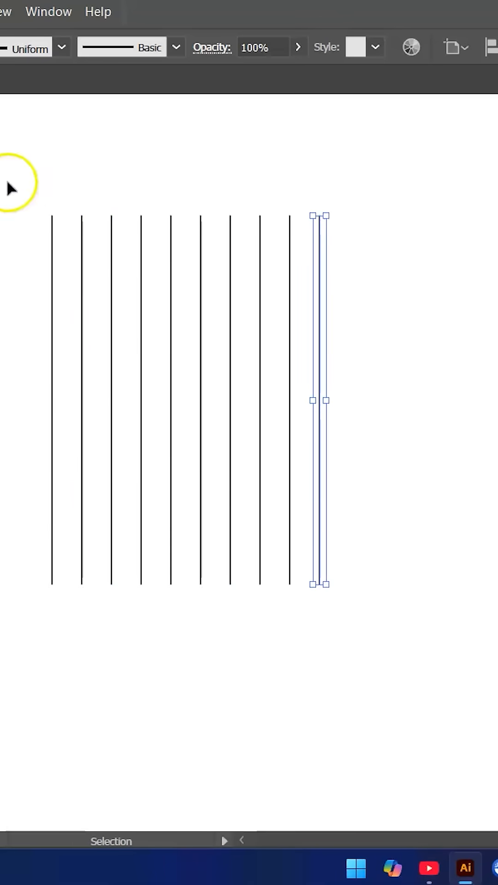
Rotate a copy of the vertical lines 90° so horizontal lines cross them into a square grid.
right_click(257, 441)
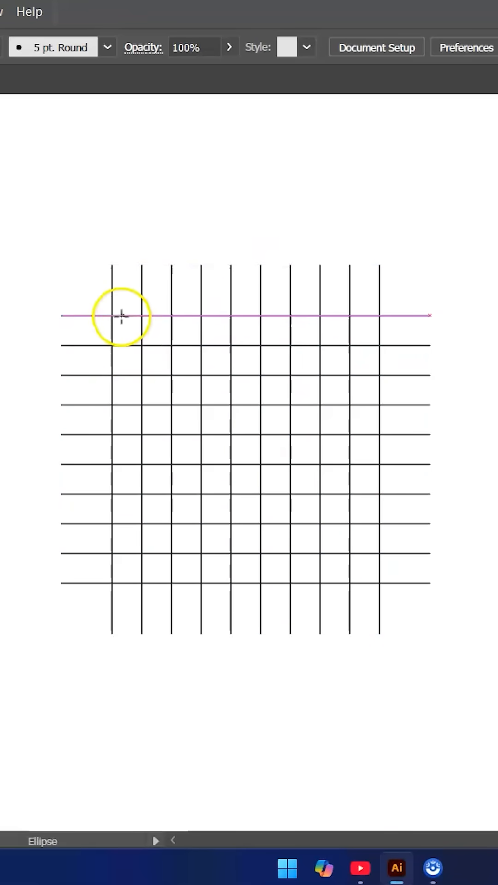
Draw a large circle over the grid and scale copies into smaller concentric circles.
drag(120, 316, 349, 571)
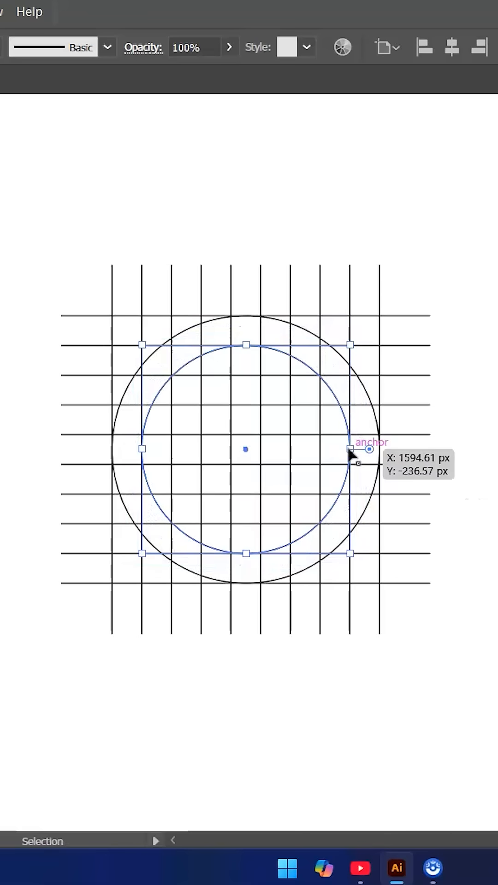
drag(350, 450, 320, 450)
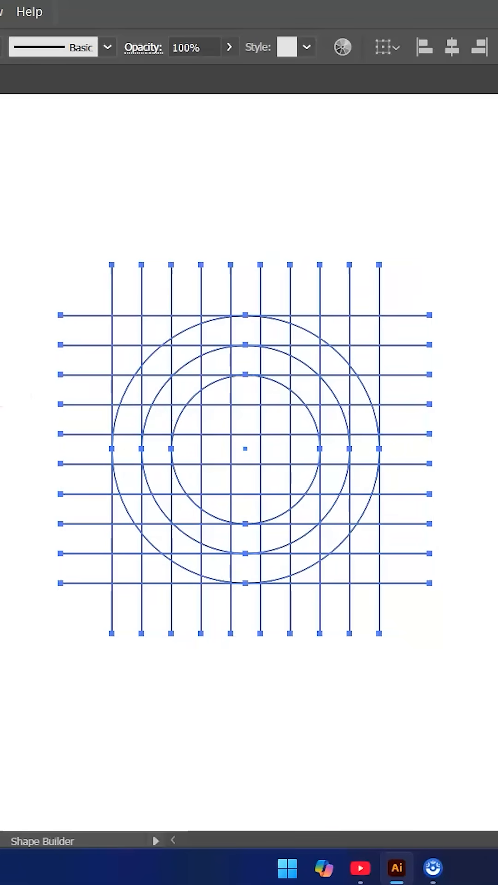
mouse_move(94, 471)
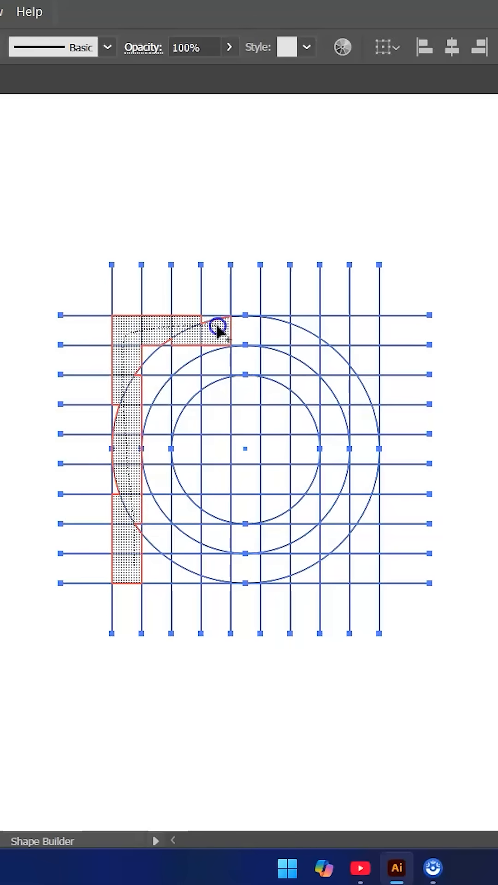
With Shape Builder, merge grid cells and ring bands into the filled D curve and stem pieces.
drag(218, 330, 361, 489)
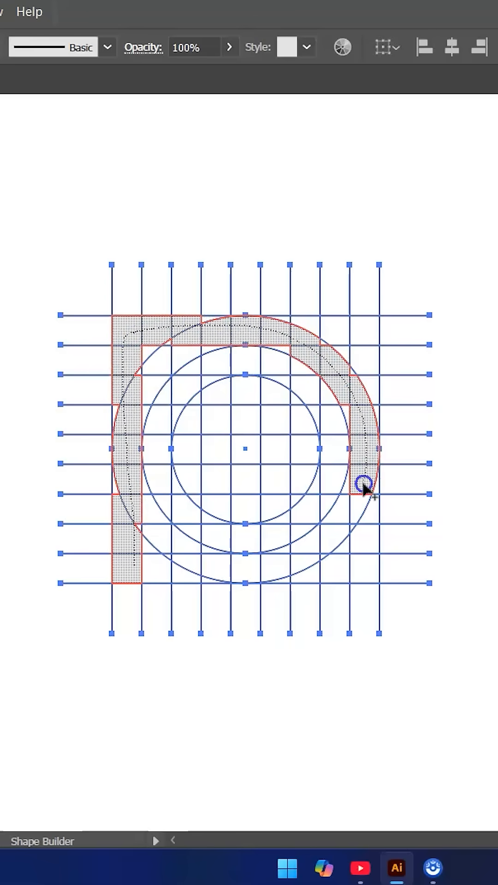
drag(362, 489, 200, 573)
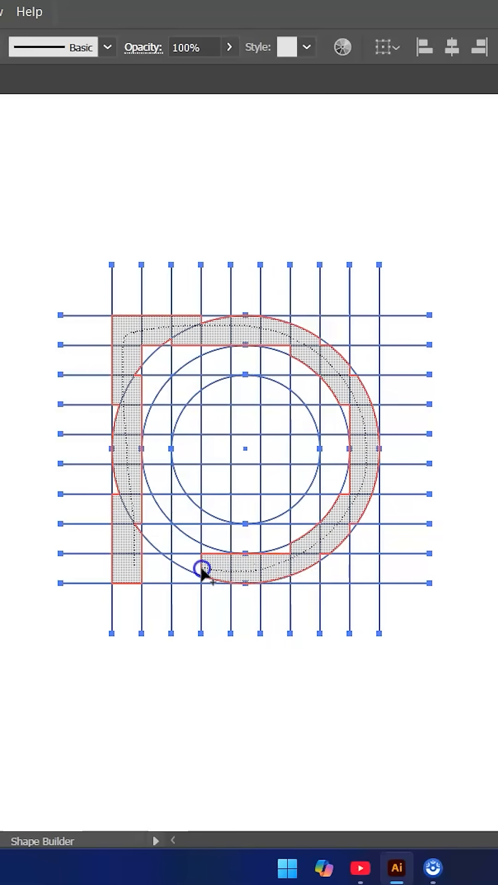
click(197, 570)
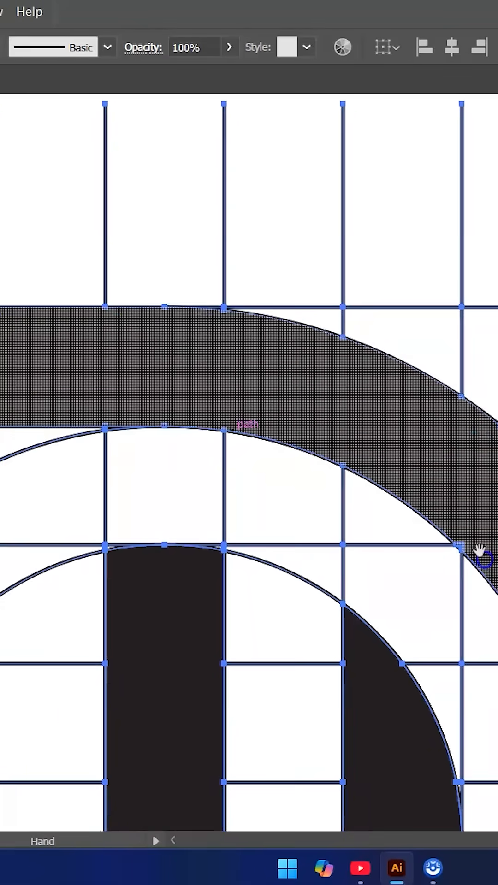
Inspect the merged letters and select only the finished DH monogram apart from the grid.
drag(482, 559, 443, 409)
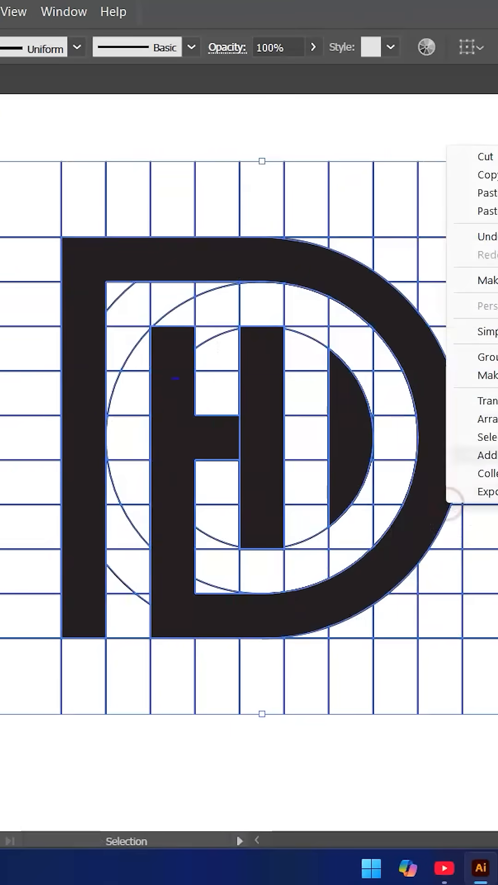
click(261, 440)
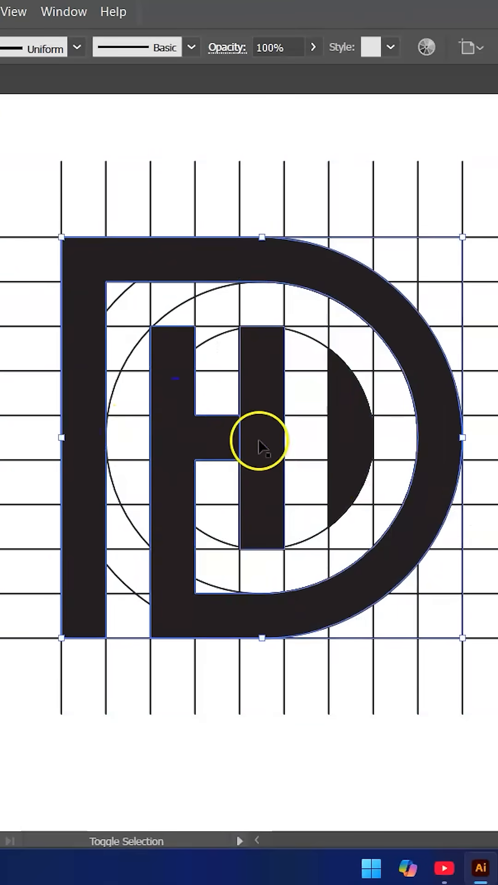